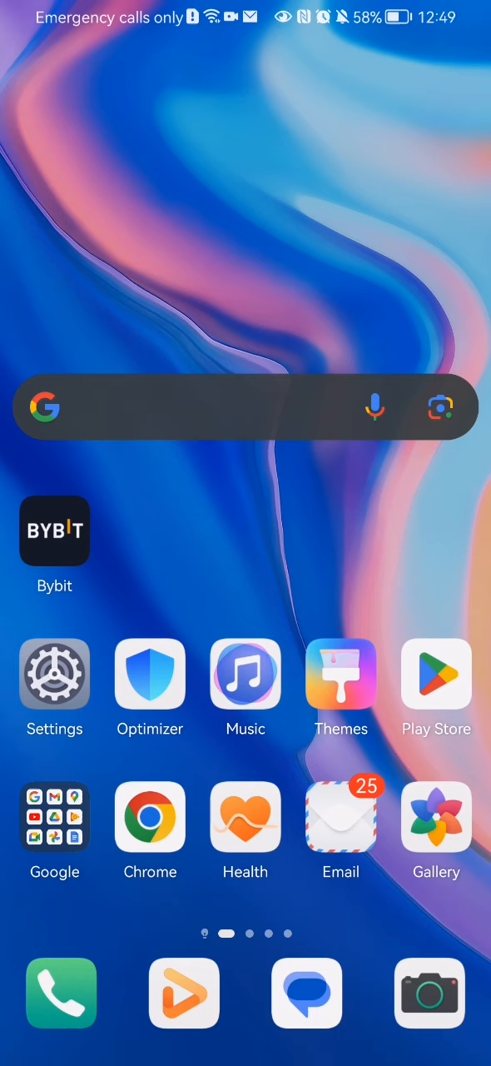
# Launch the Bybit app from the Android home screen
pyautogui.click(53, 531)
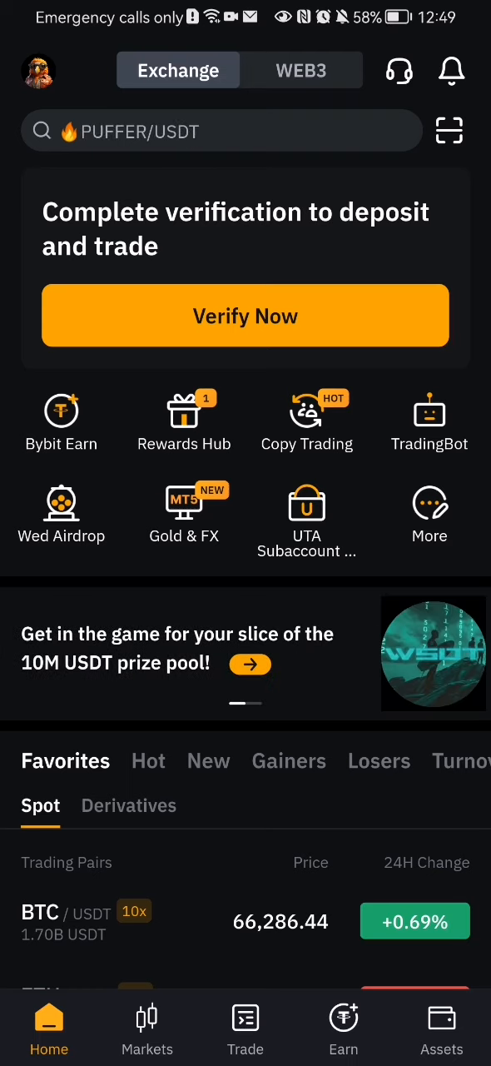
# Go to the user center profile and into its Settings screen
pyautogui.click(37, 70)
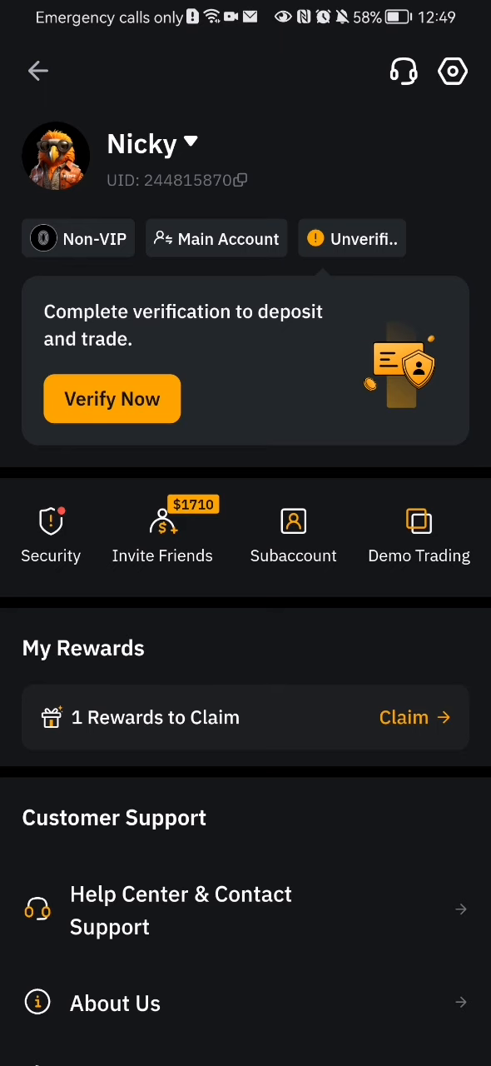
pyautogui.click(453, 70)
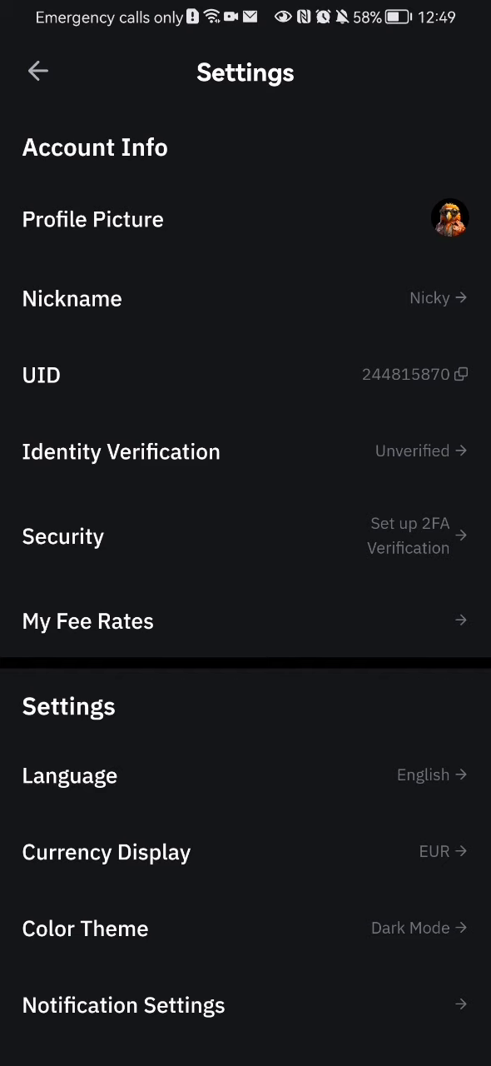
# Reach Others in Settings and choose Clear Cache for the 21.70 MB cache
pyautogui.scroll(-3)
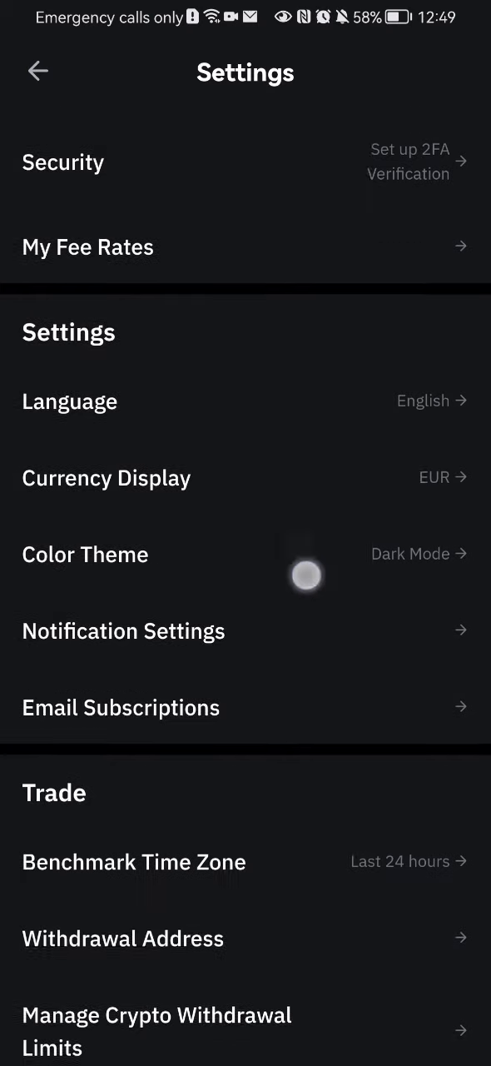
pyautogui.scroll(-3)
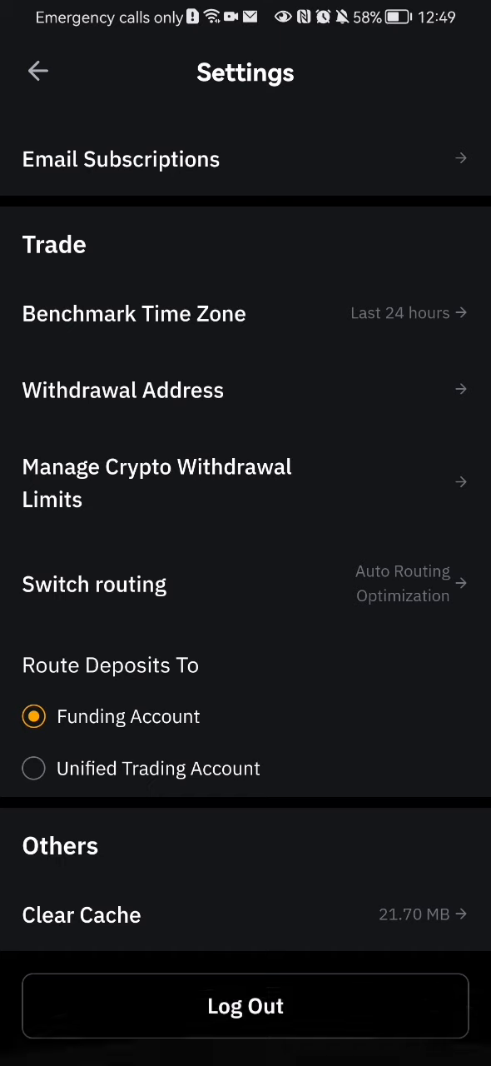
pyautogui.click(80, 914)
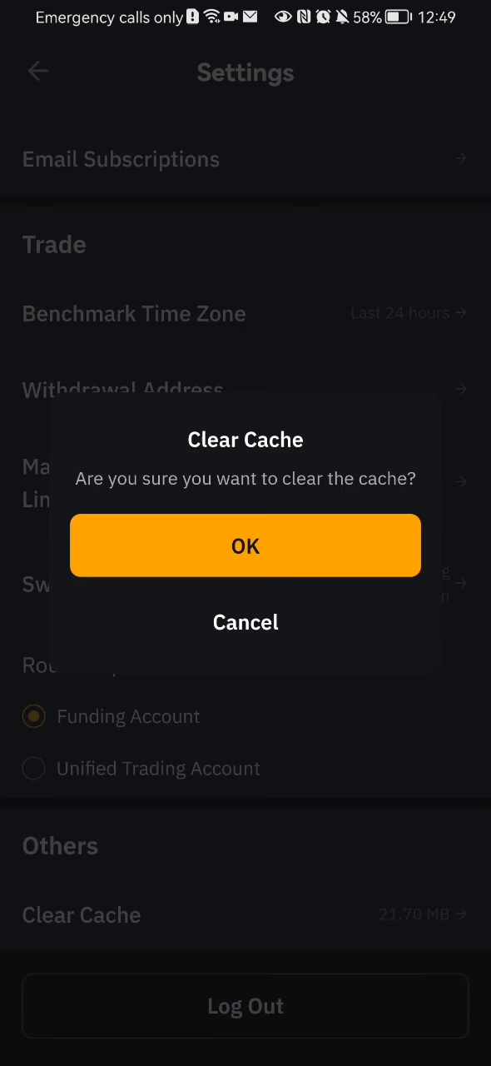
# Confirm clearing the cache with OK and return to the user center page
pyautogui.click(246, 546)
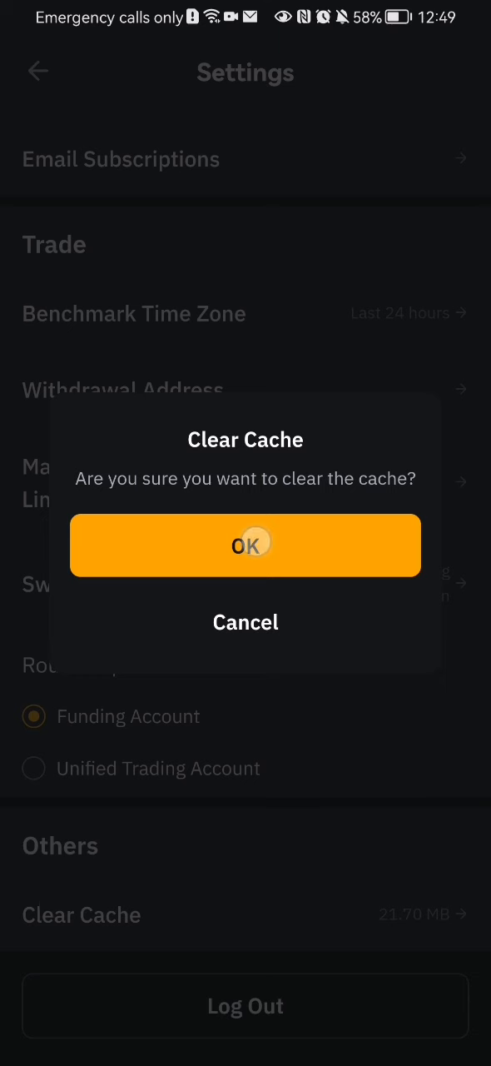
pyautogui.click(244, 544)
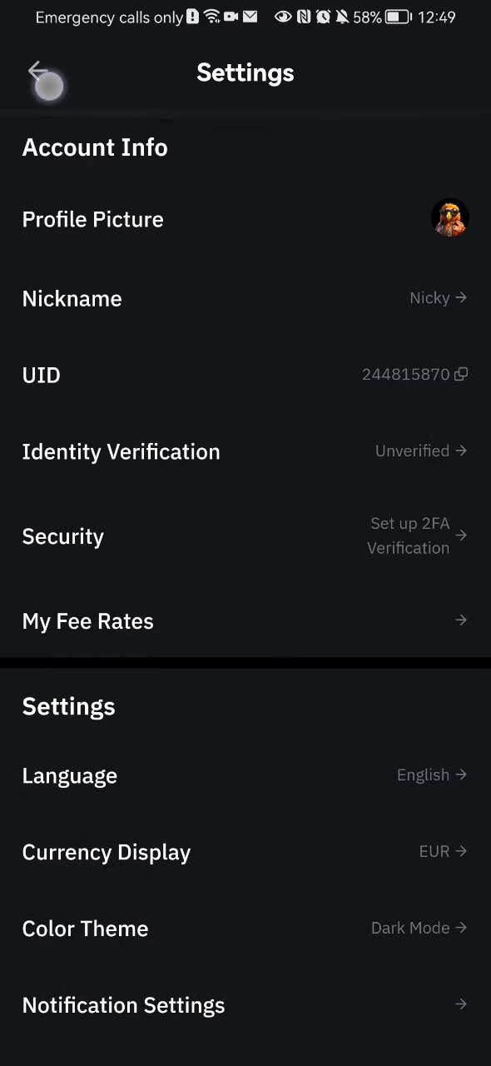
pyautogui.click(37, 70)
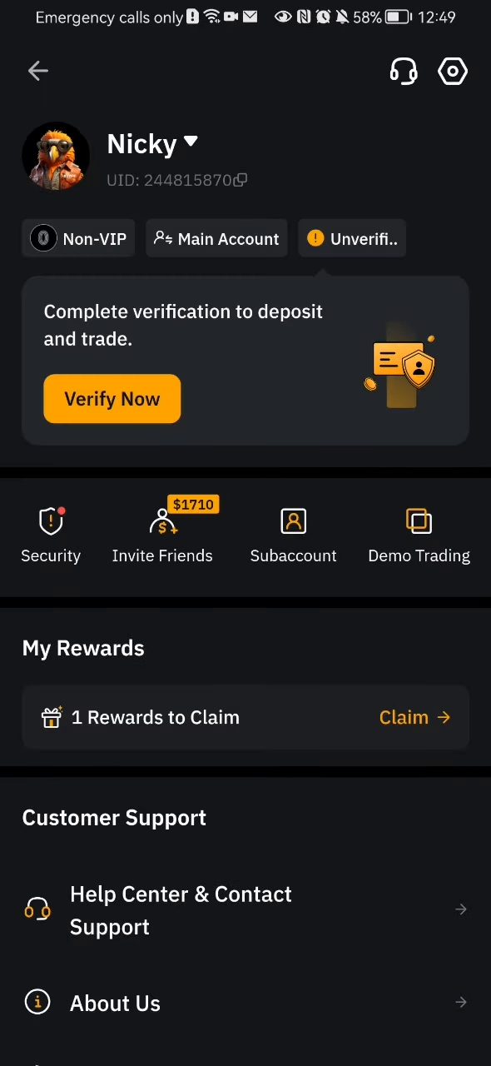